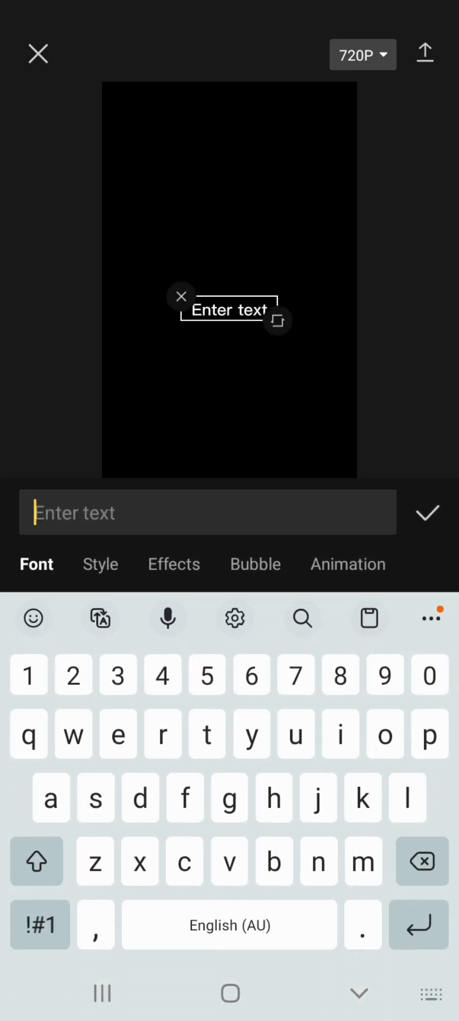
# Type the two-line caption 'I want more karma.' / 'pls help get more karma in reddit'
pyautogui.write('I want more karma.')
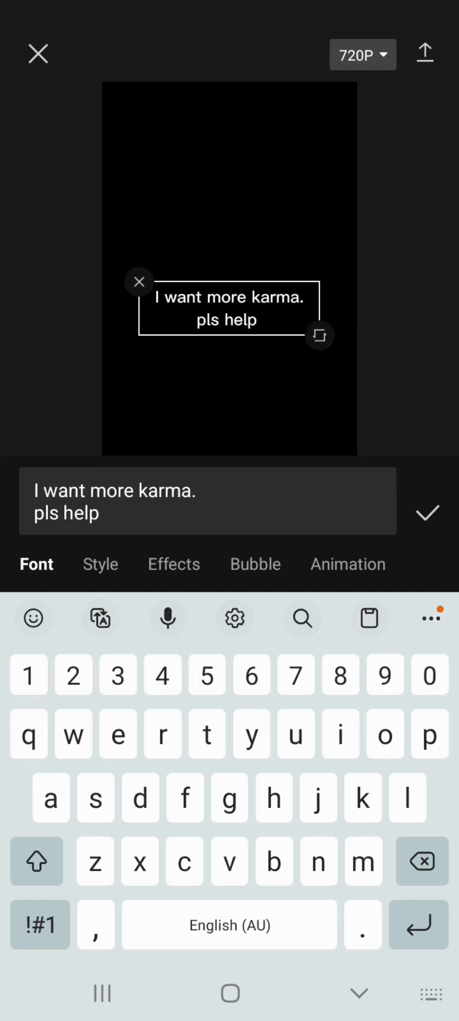
pyautogui.write('get more karma in reddi')
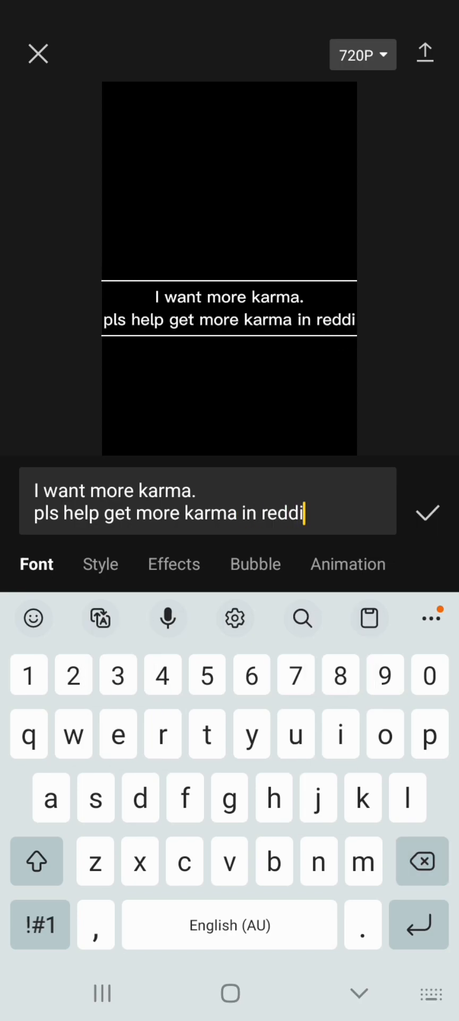
pyautogui.write('t')
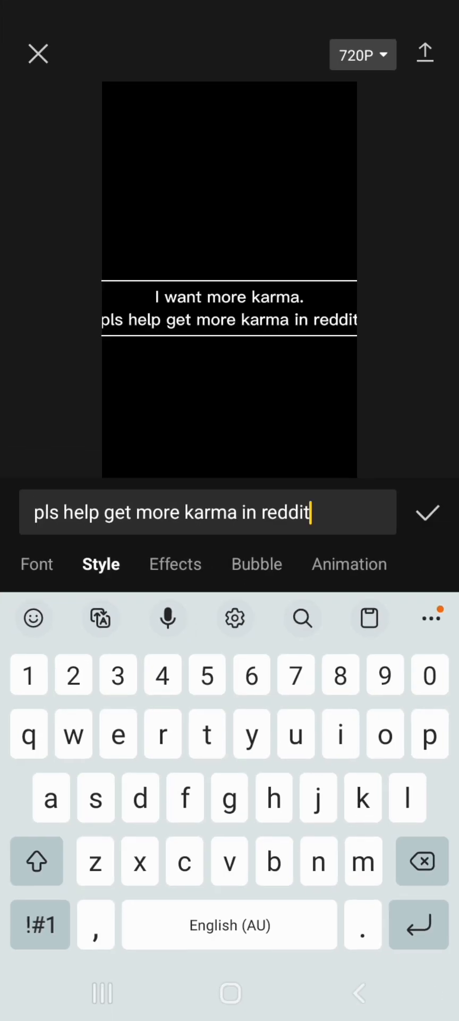
# Check the caption's Style colour, size and opacity, then view its text effect presets
pyautogui.click(101, 564)
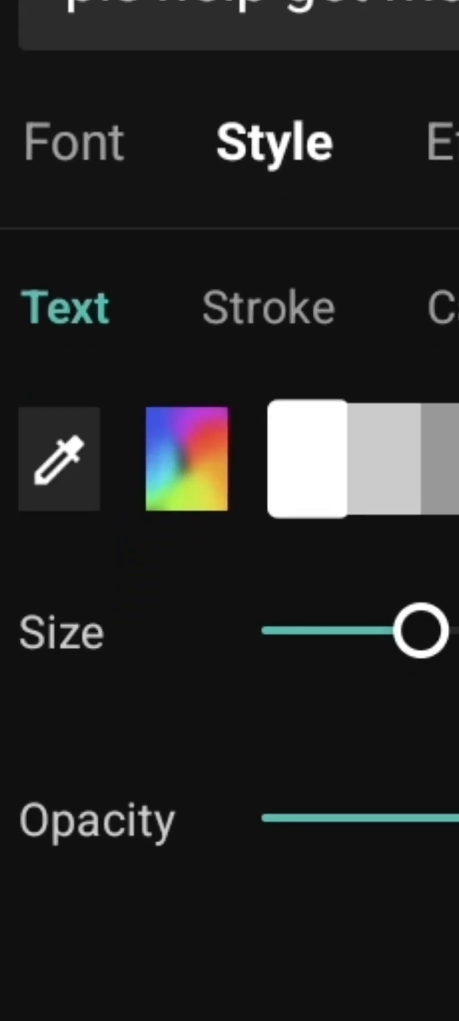
pyautogui.click(173, 670)
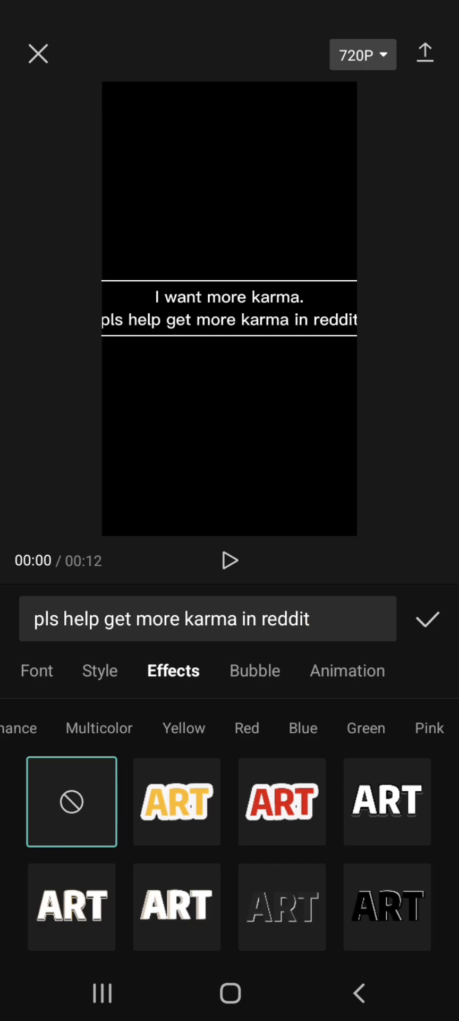
# Browse the caption's bubble styles and In, Out and Loop animation presets
pyautogui.click(256, 670)
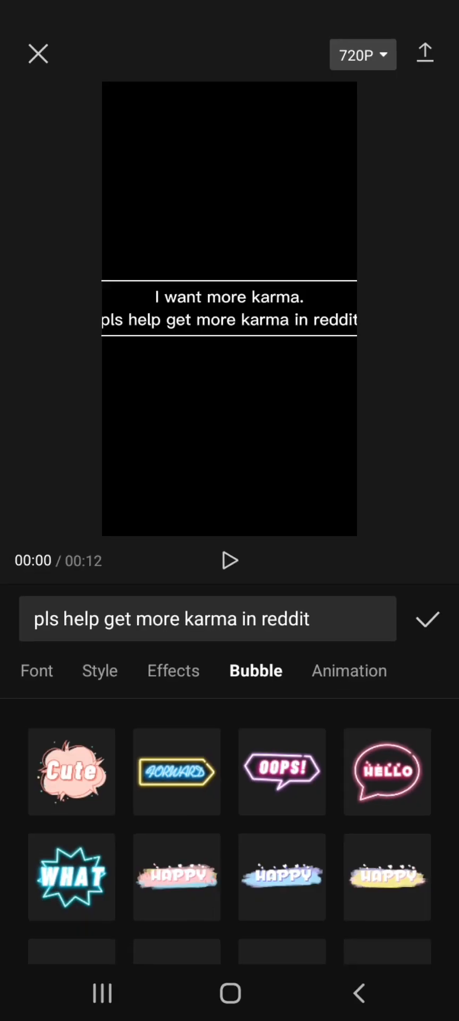
pyautogui.click(350, 671)
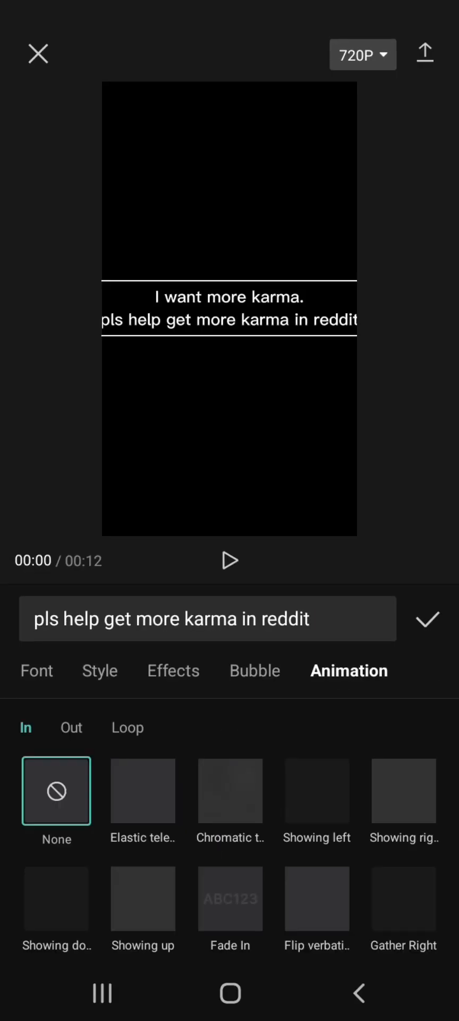
pyautogui.click(71, 728)
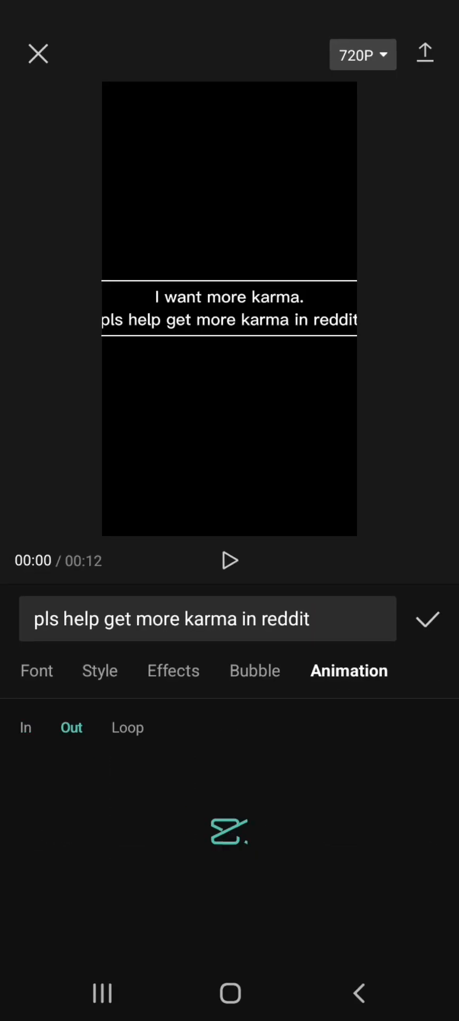
pyautogui.click(127, 727)
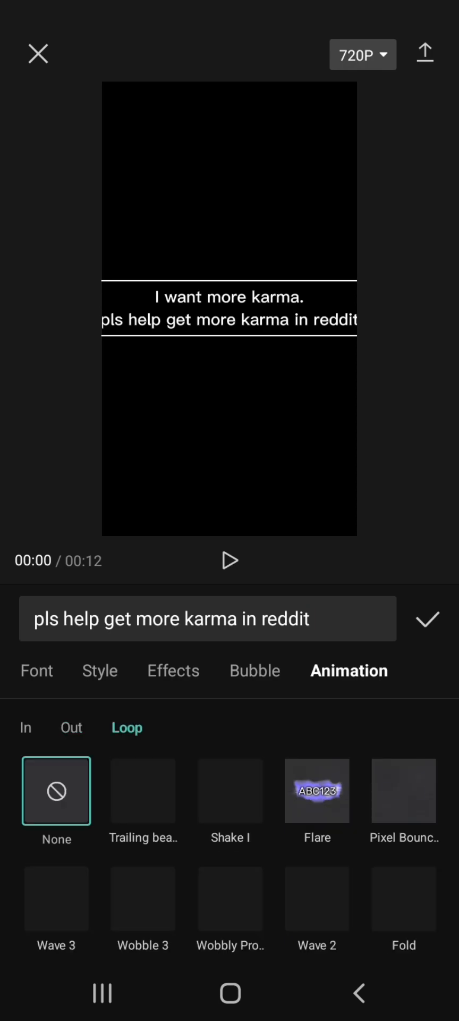
# Keep the plain white caption and open the video album from the timeline's end
pyautogui.click(428, 619)
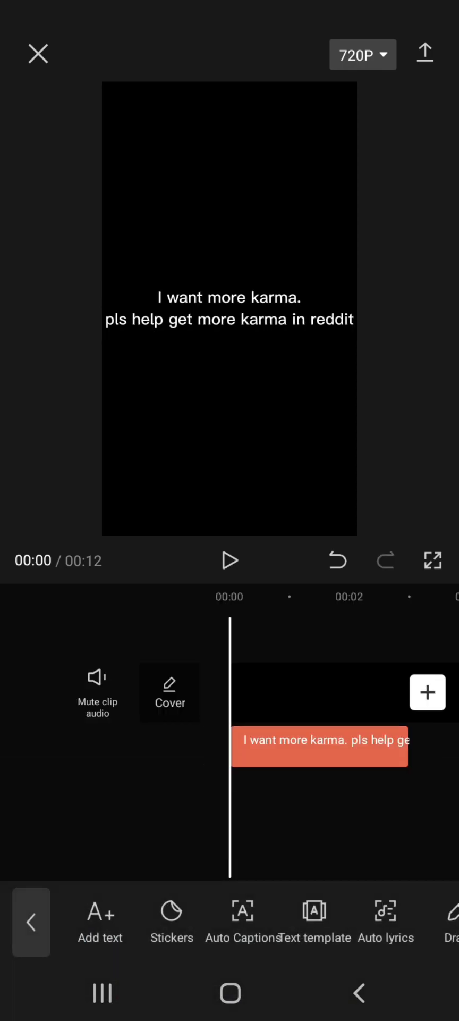
pyautogui.hscroll(-3)
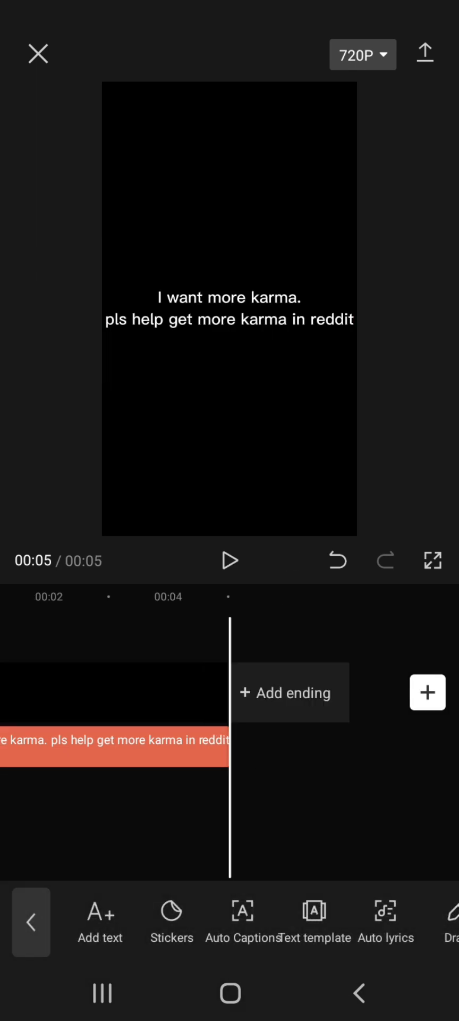
pyautogui.click(427, 692)
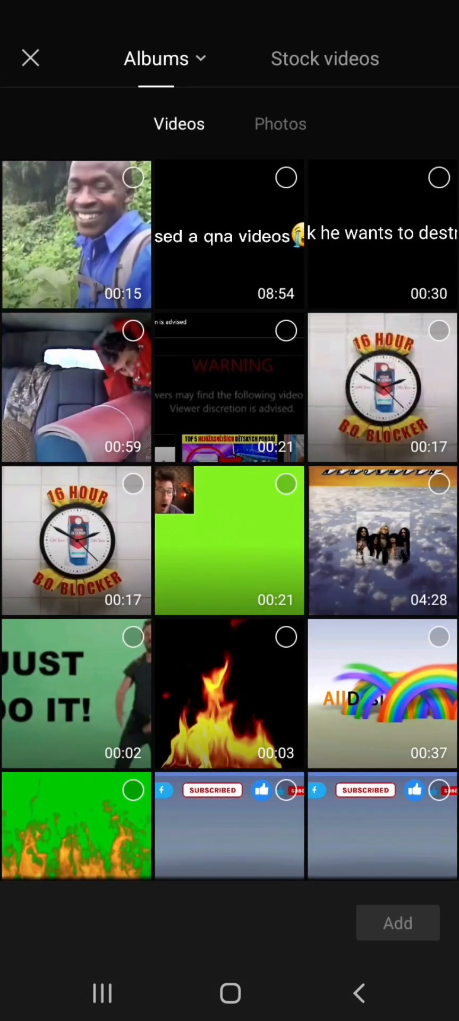
# Trim the office clip to 3.7 seconds in the gallery picker and accept it
pyautogui.scroll(-3)
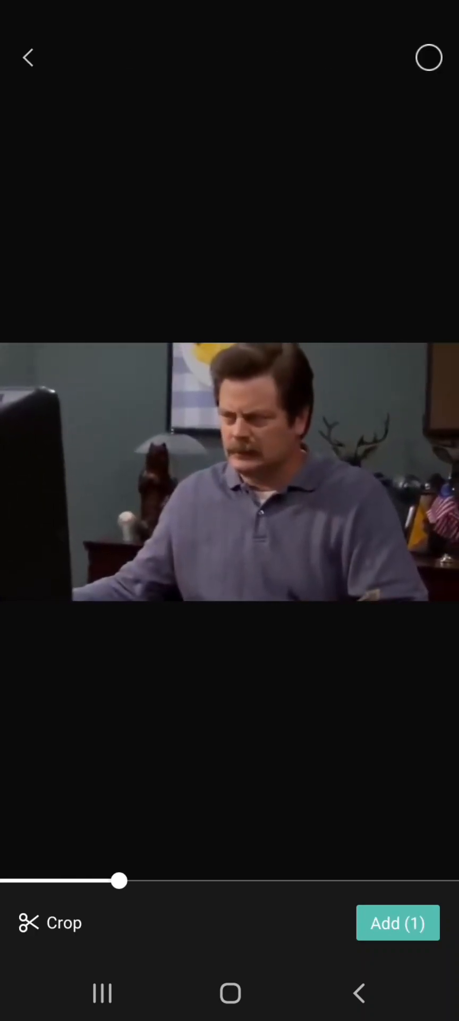
pyautogui.click(51, 923)
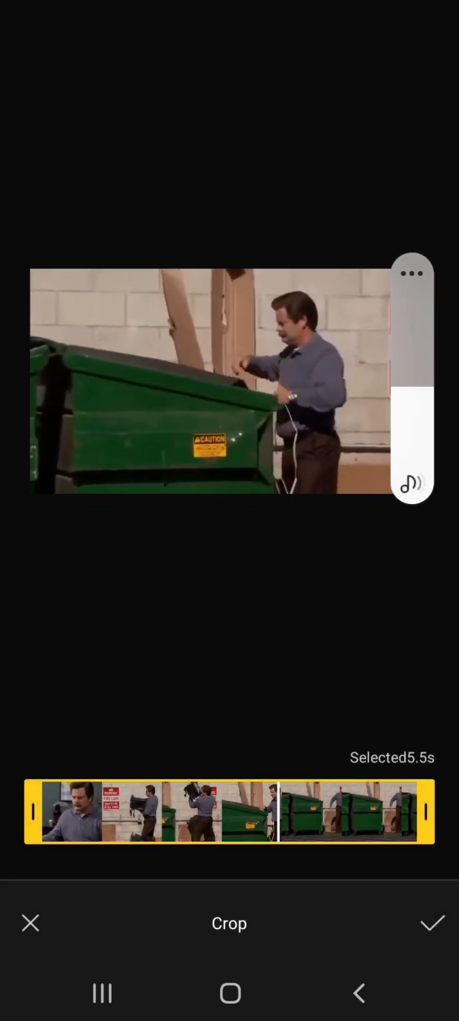
pyautogui.moveTo(427, 812); pyautogui.dragTo(309, 813)
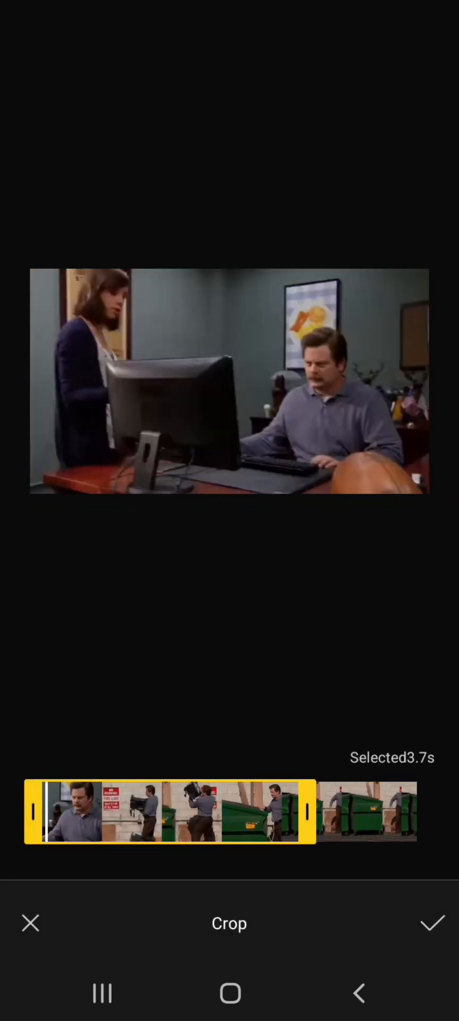
pyautogui.click(433, 923)
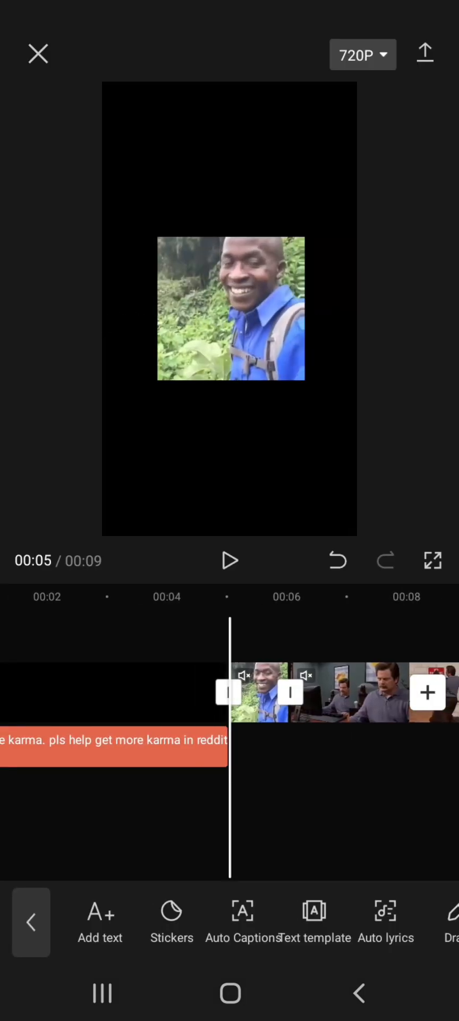
# Set the office clip's volume to 1000
pyautogui.click(259, 691)
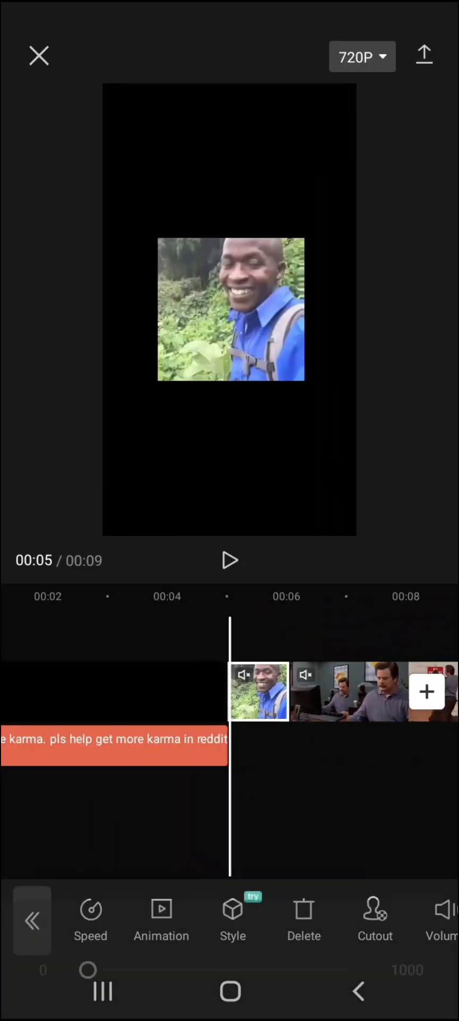
pyautogui.click(442, 919)
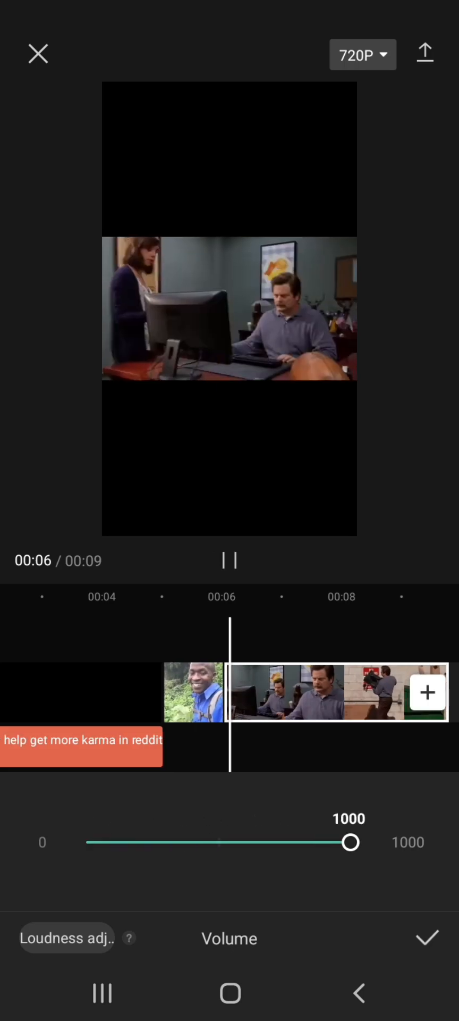
pyautogui.click(426, 938)
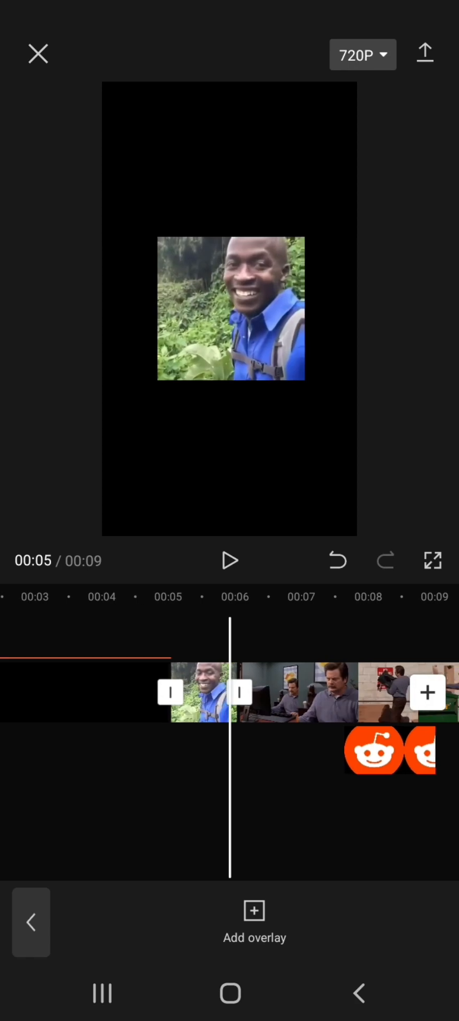
# Add the green-screen man clip as an overlay and chroma-key out green at 100 intensity
pyautogui.click(230, 560)
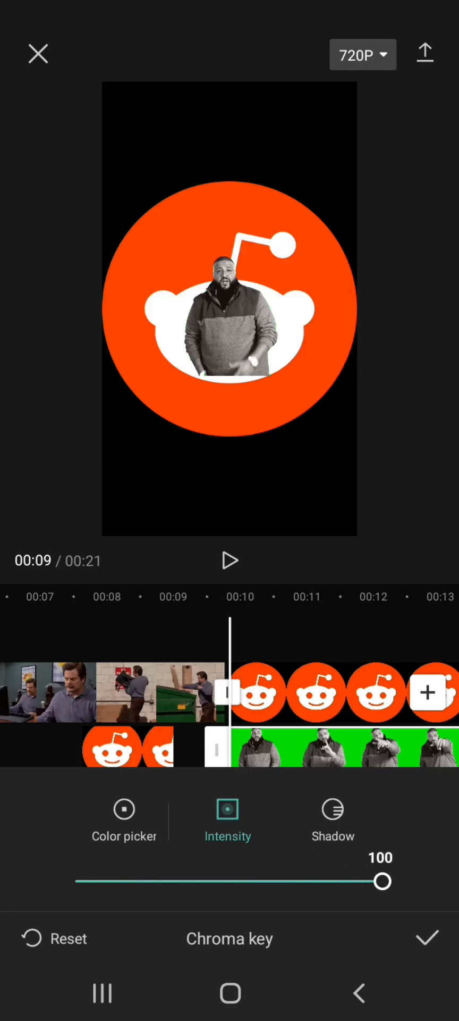
# Confirm the chroma key, enlarge the overlay, and add a 'Grow my community' caption
pyautogui.click(332, 808)
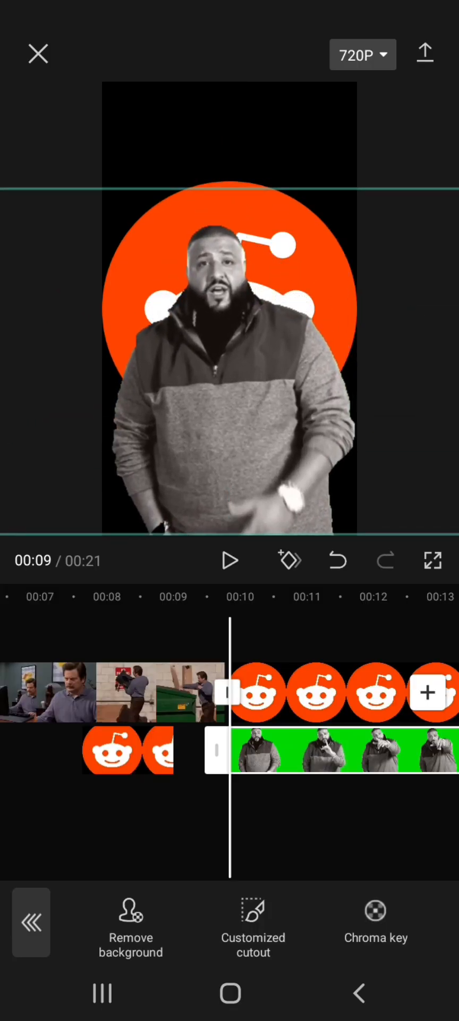
pyautogui.click(229, 560)
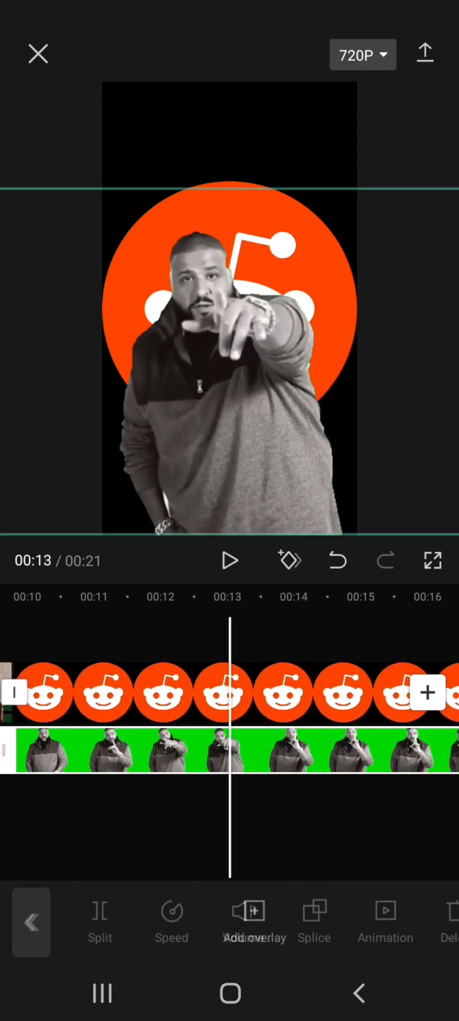
pyautogui.click(254, 922)
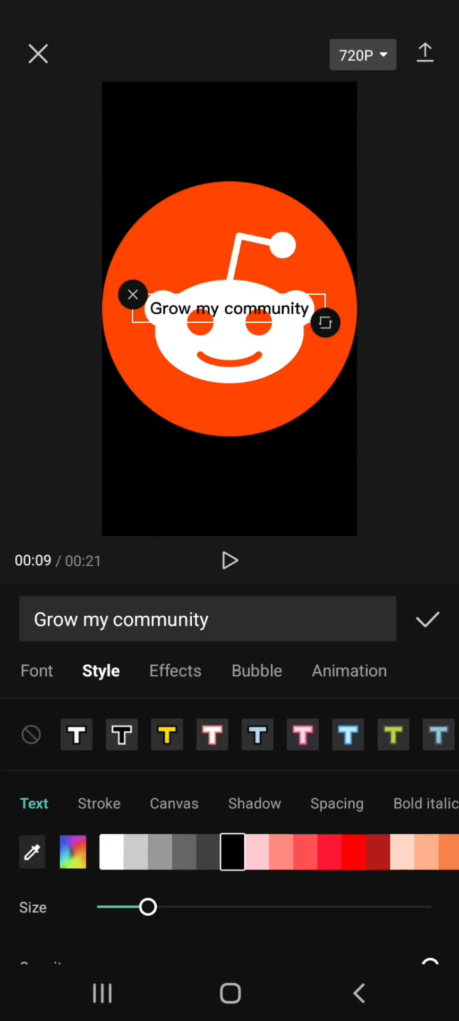
# Give 'Grow my community' a black stroke and white fill, then view bold/italic options
pyautogui.click(98, 803)
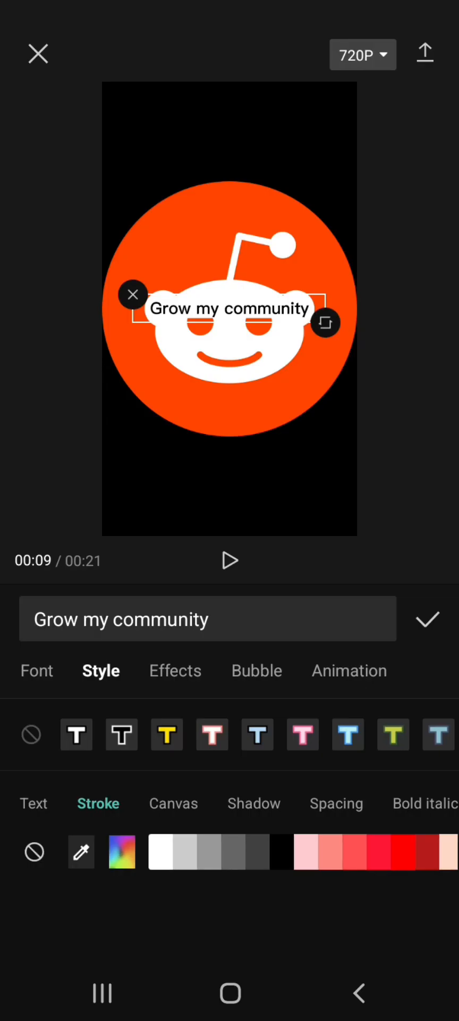
pyautogui.click(281, 851)
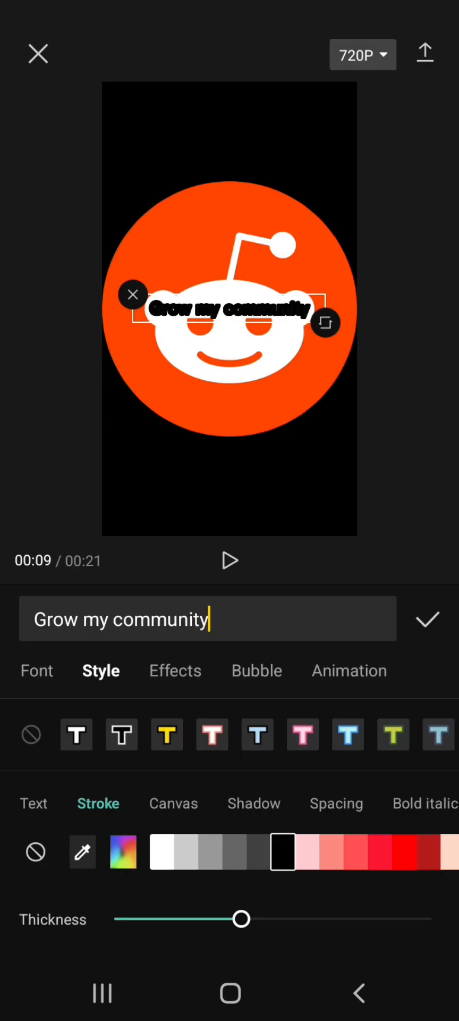
pyautogui.click(337, 803)
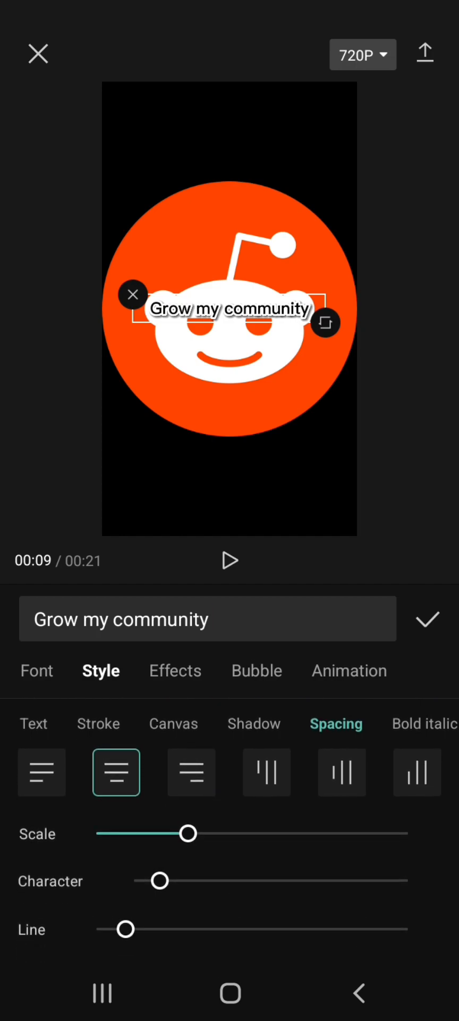
pyautogui.click(423, 723)
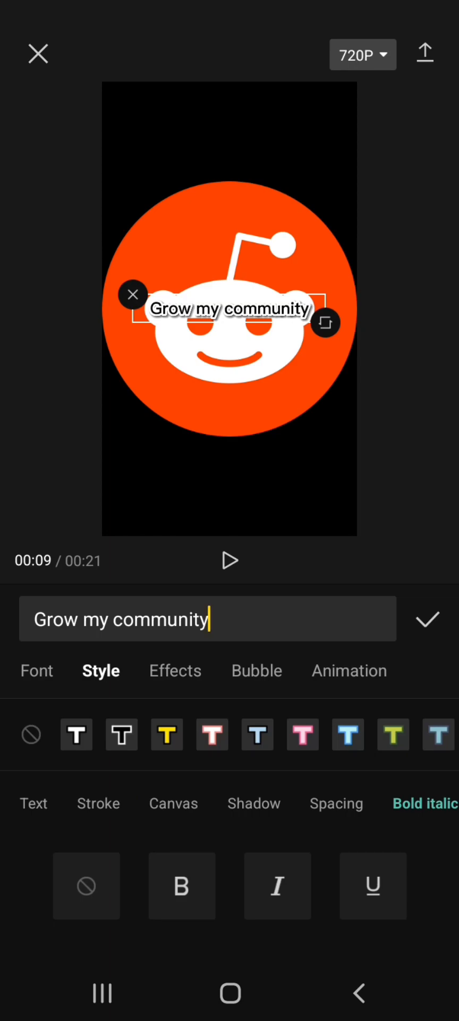